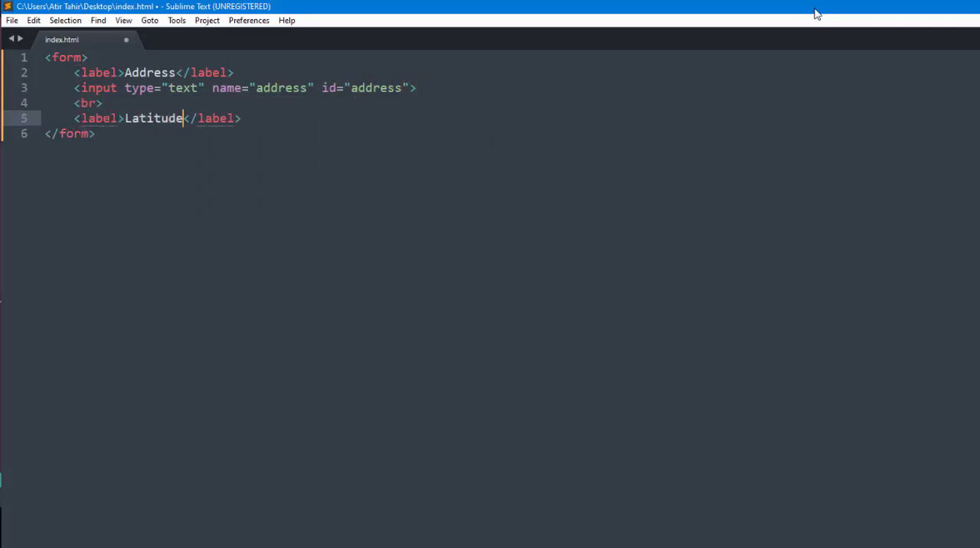
Add lat/lng text inputs and onchange="getCoordinates()" on the address input
text(<input type="text">)
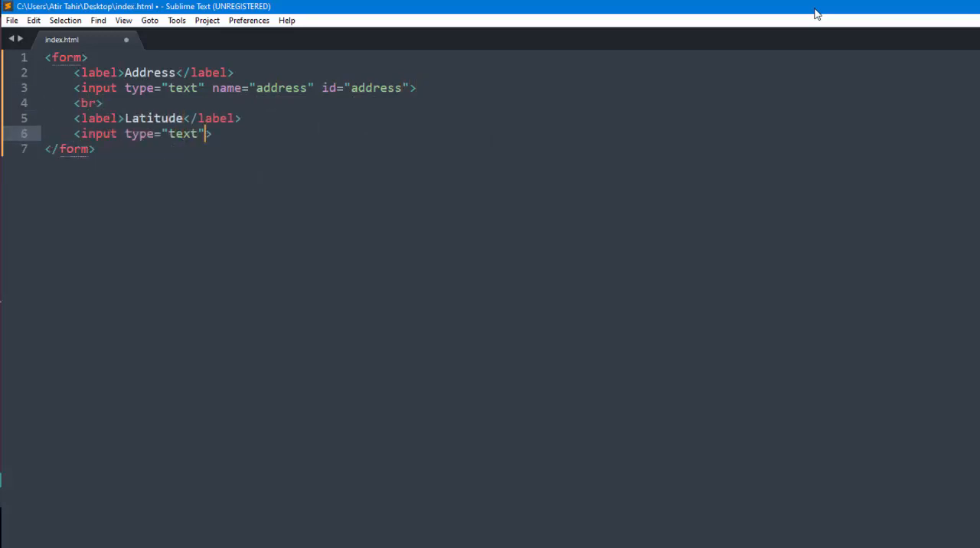
text(name="lat" id="lat")
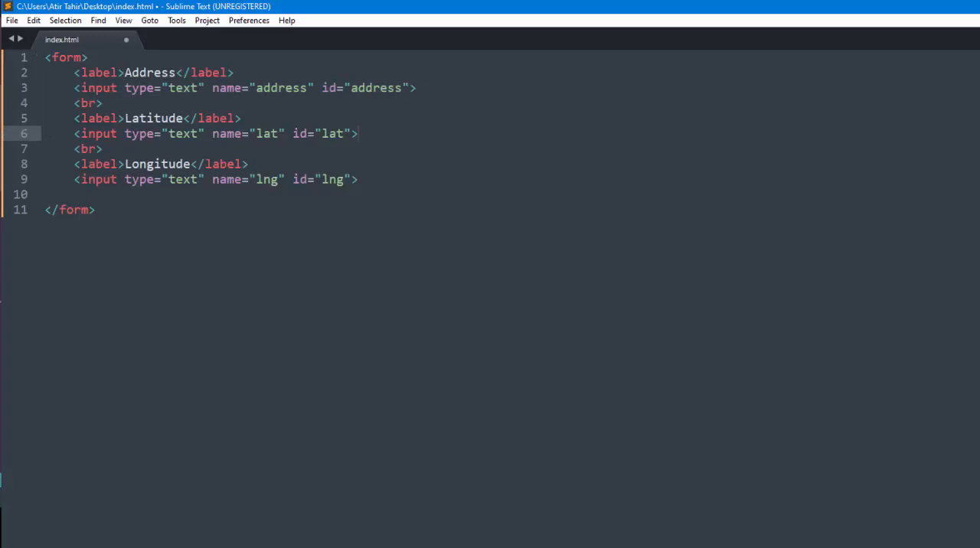
text(onchange="getCoordinates()")
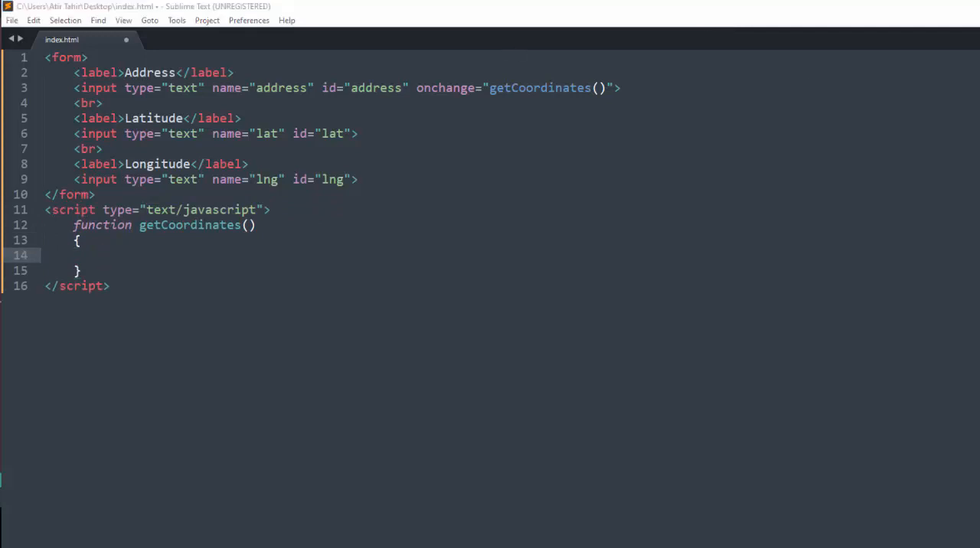
Write var address = document.getElementById('address').value; inside getCoordinates
click(104, 255)
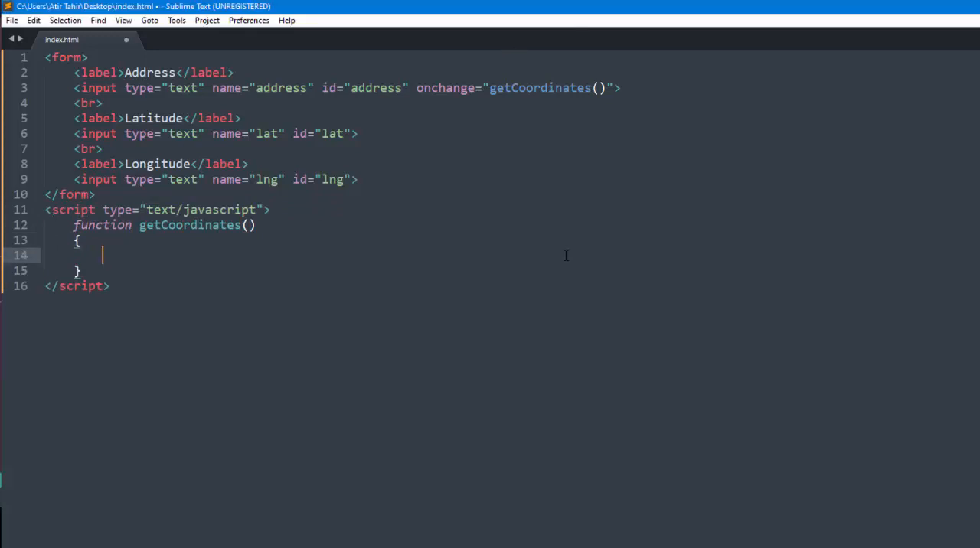
text(var)
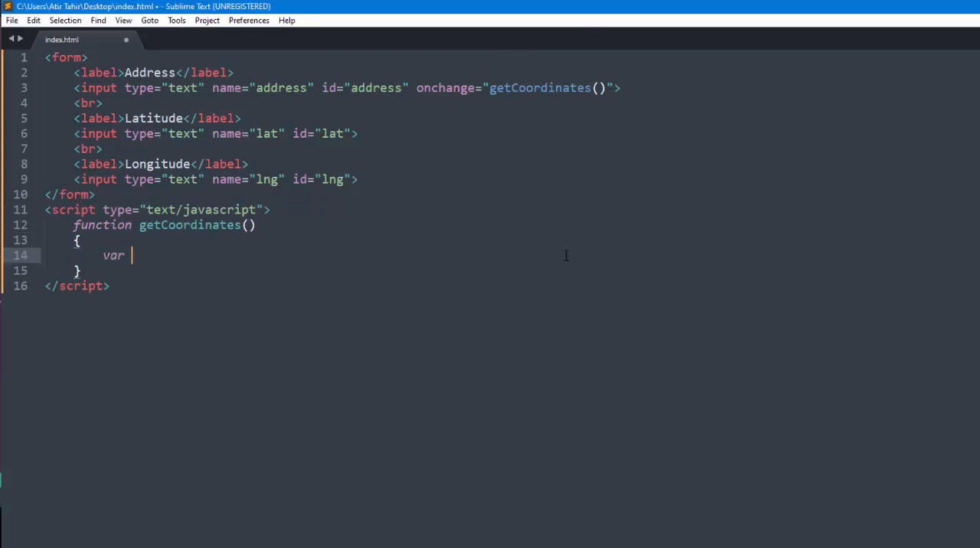
text(address)
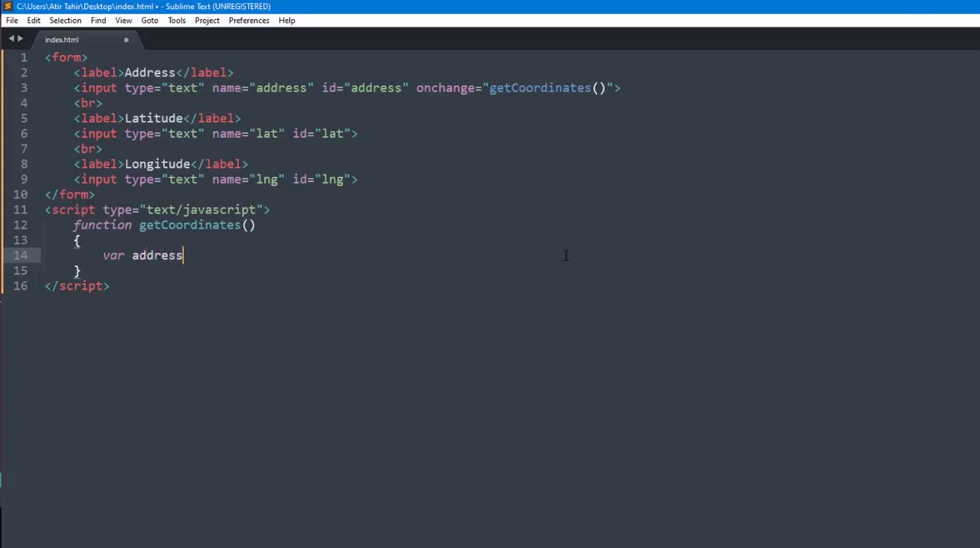
text(= document.)
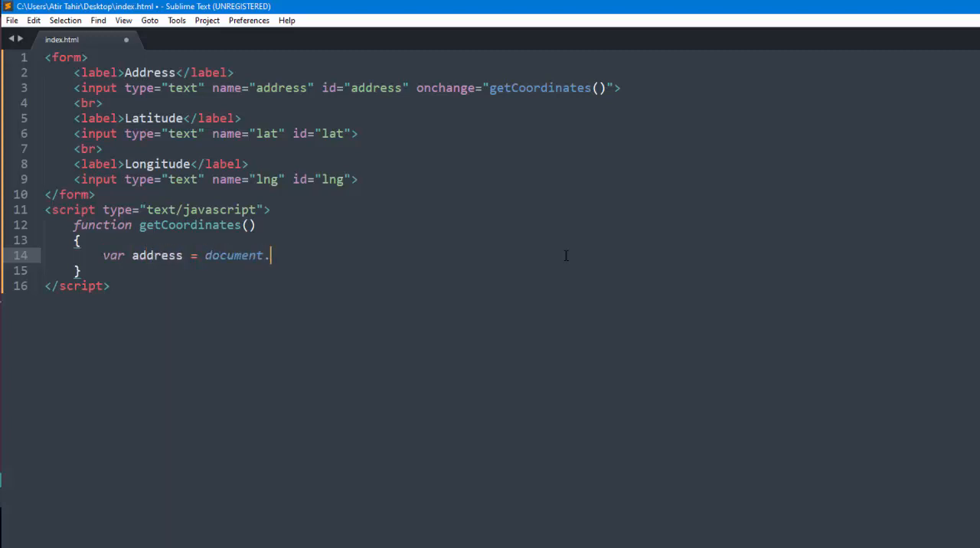
text(getElementById)
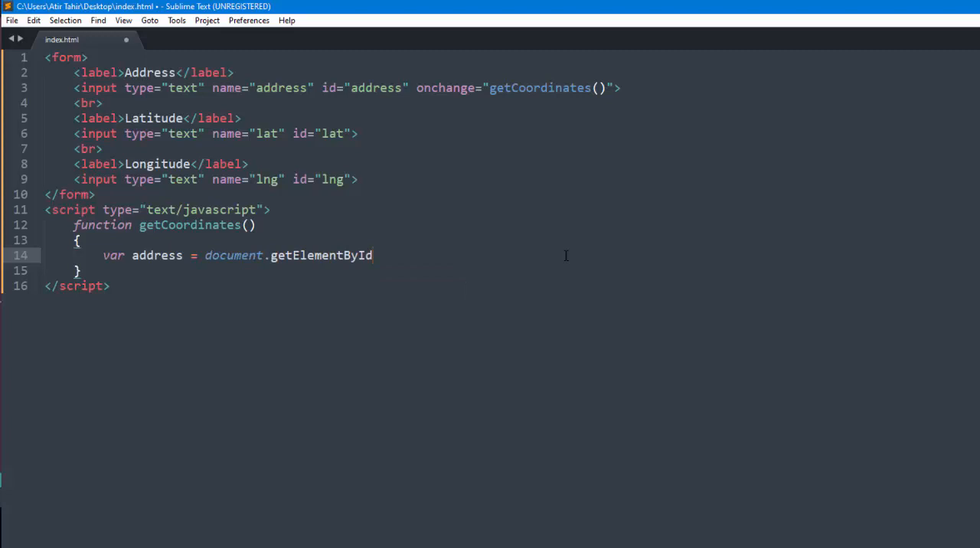
text(('address').value;)
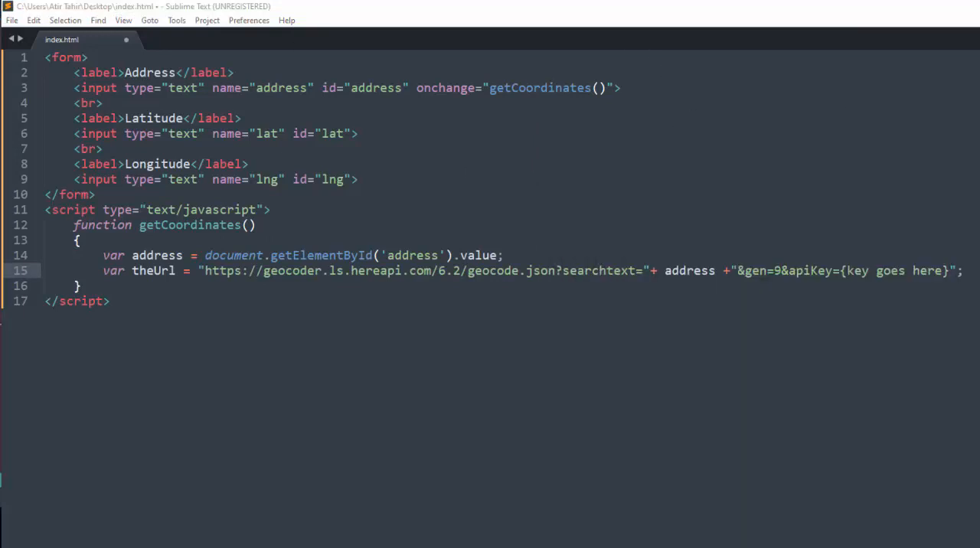
Create a new XMLHttpRequest and open a GET request to theUrl
text(var xmlHttp = n)
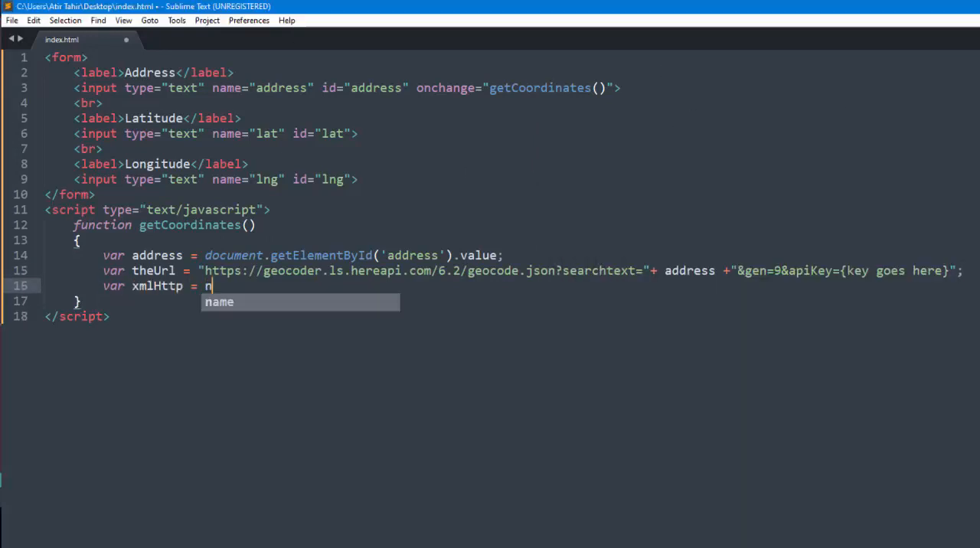
text(ew XMLHttpRequest();)
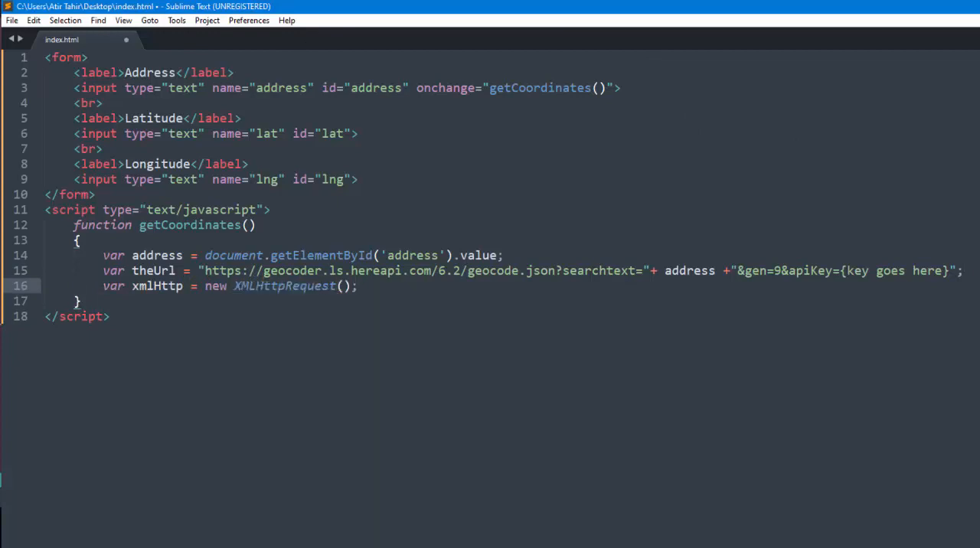
text(xmlHttp.open("GET", theUrl, false);)
text(xmlHttp.send(null)
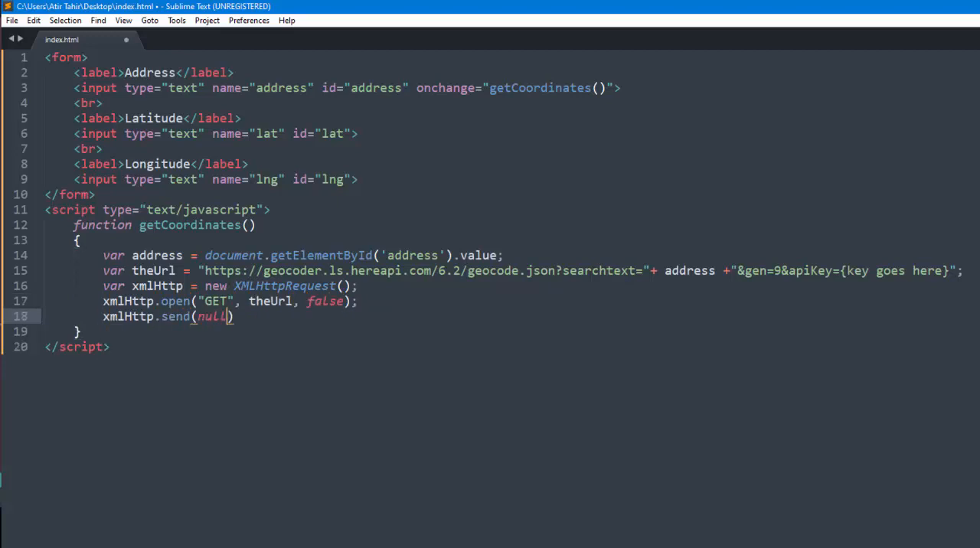
Parse xmlHttp.responseText with JSON.parse and console.log the result
text(var json = JSON.)
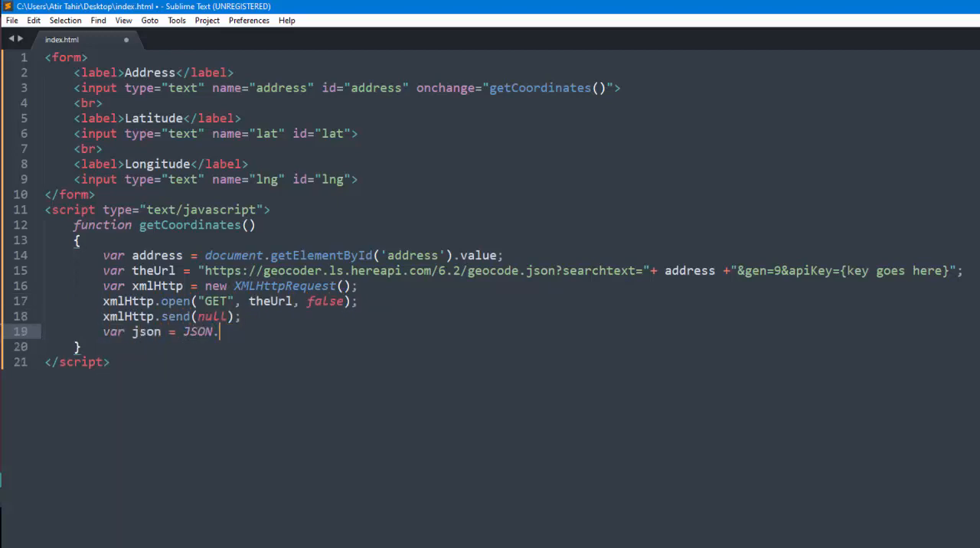
text(parse(xmlHttp.responseText))
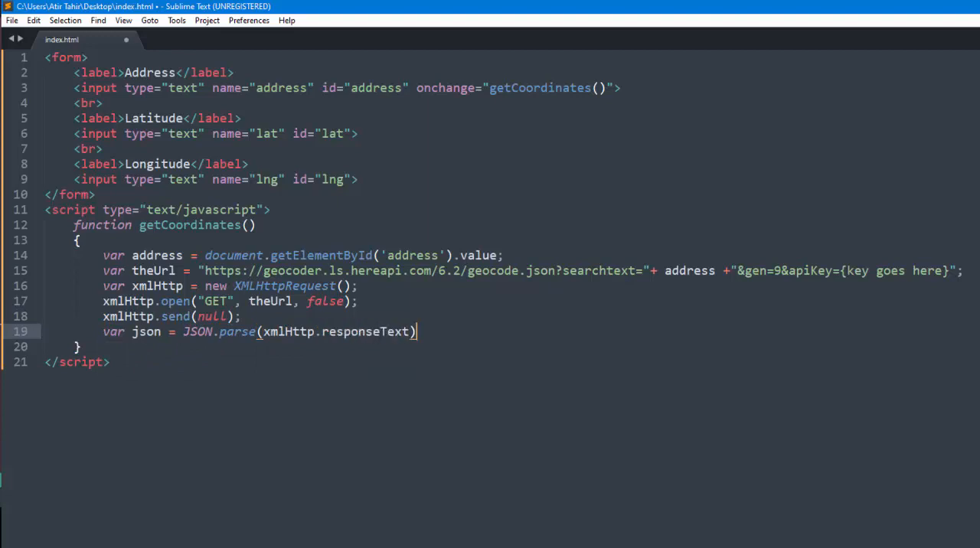
text(console.log(json);)
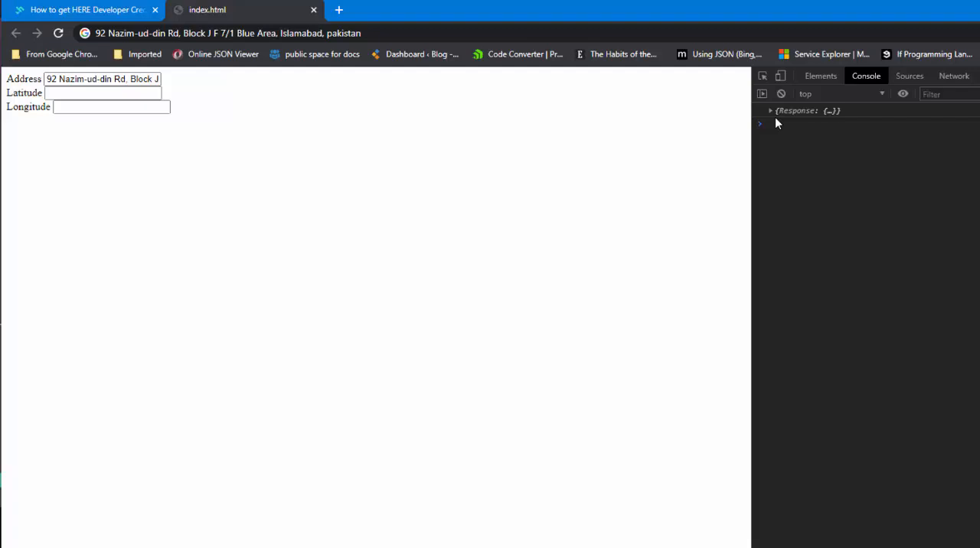
Expand Response > View > Result > 0 > Location > DisplayPosition and select its latitude/longitude
click(771, 110)
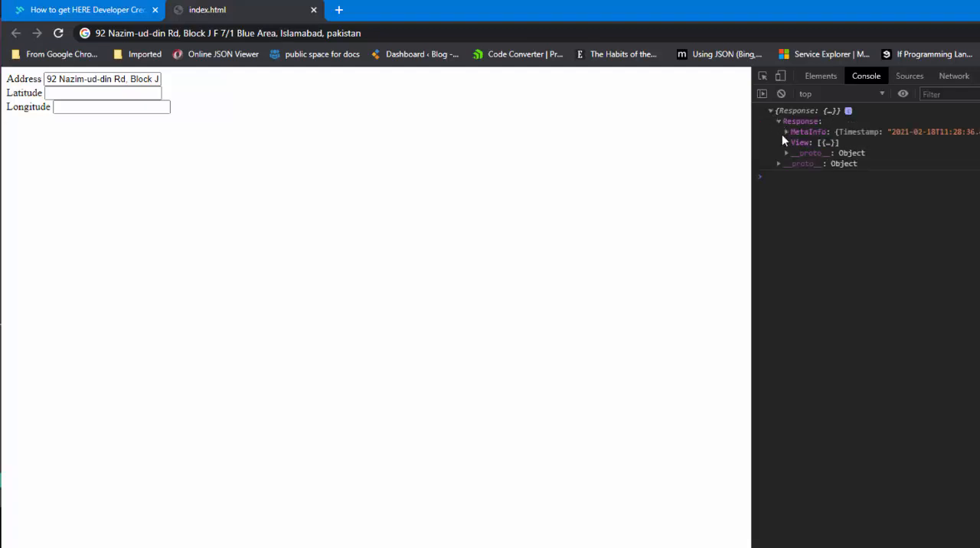
click(787, 142)
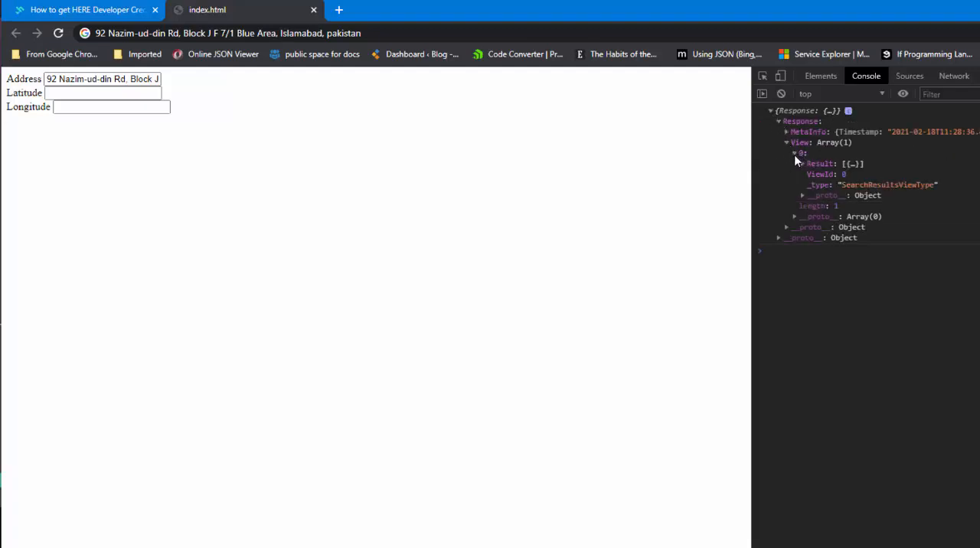
click(796, 162)
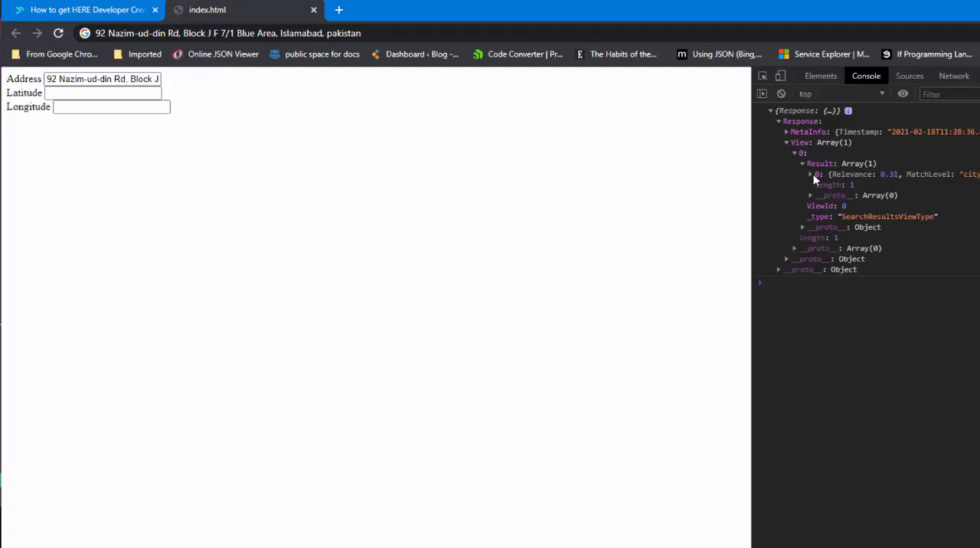
click(811, 175)
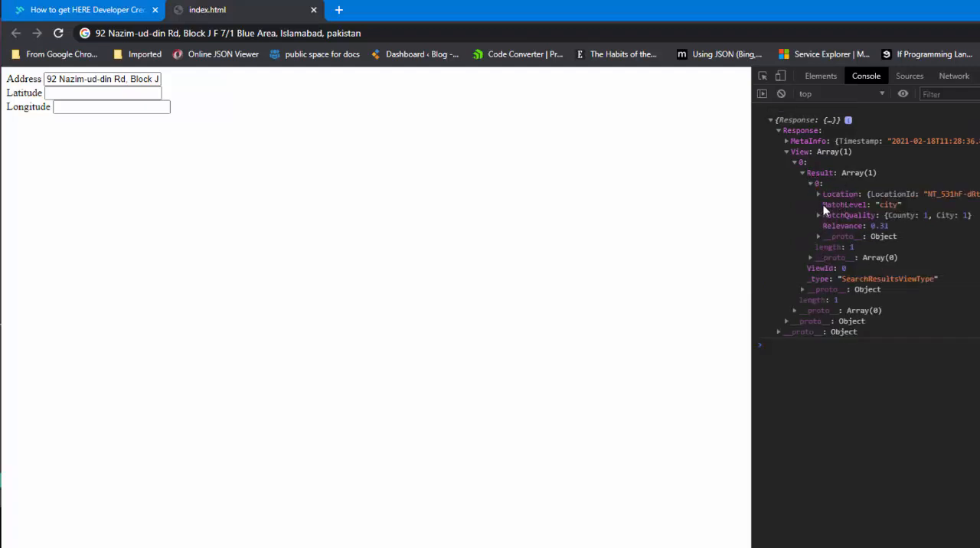
click(818, 193)
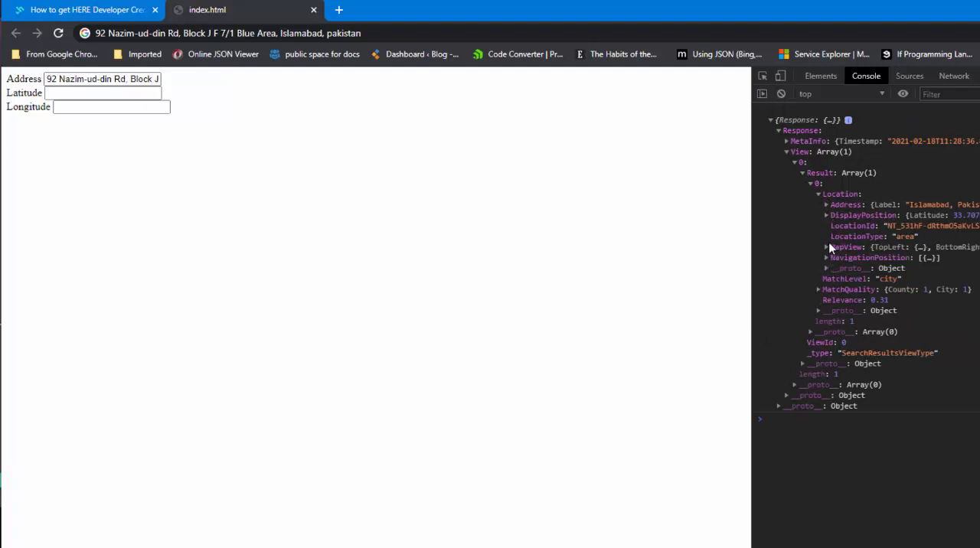
click(827, 214)
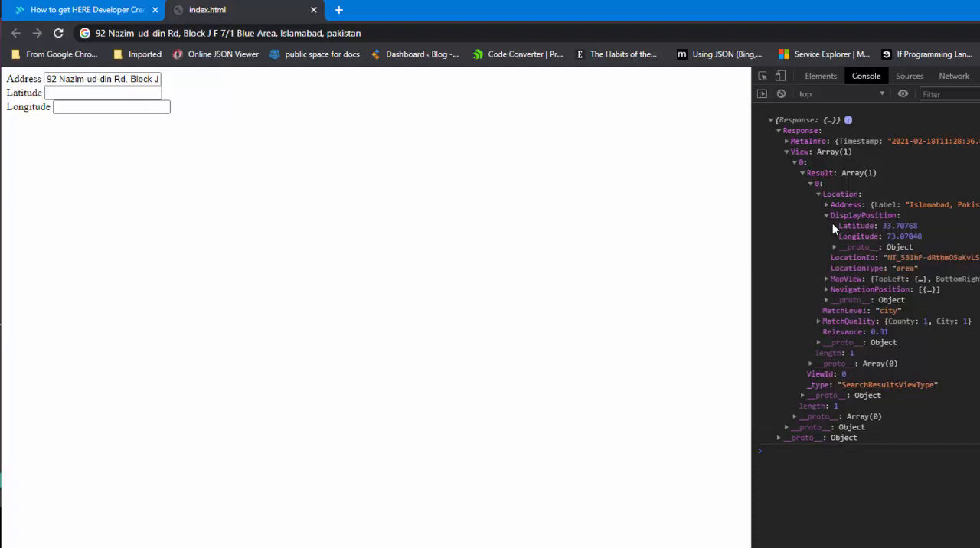
drag(835, 226, 921, 237)
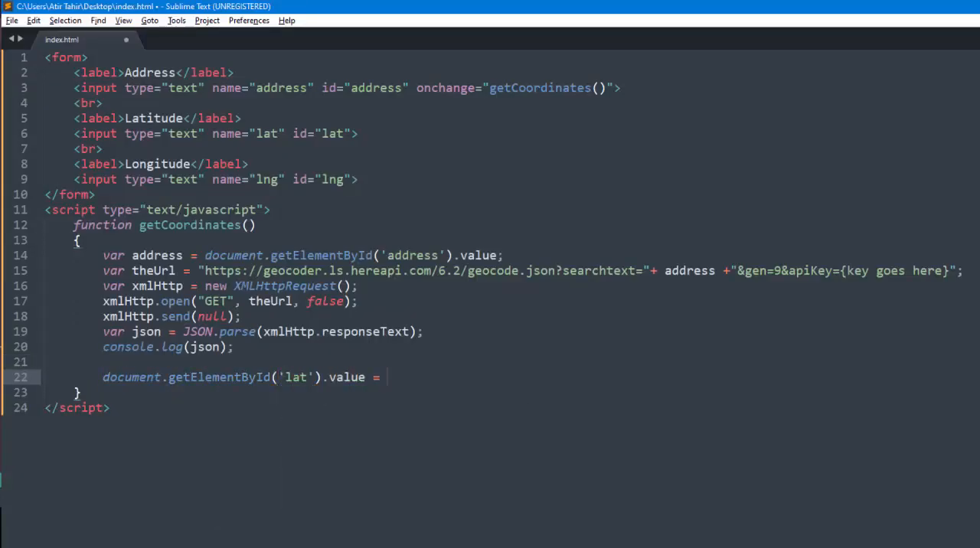
Assign json.Response.View[0].Result[0].Location.DisplayPosition.Latitude to the lat field
text(json.Response.View[])
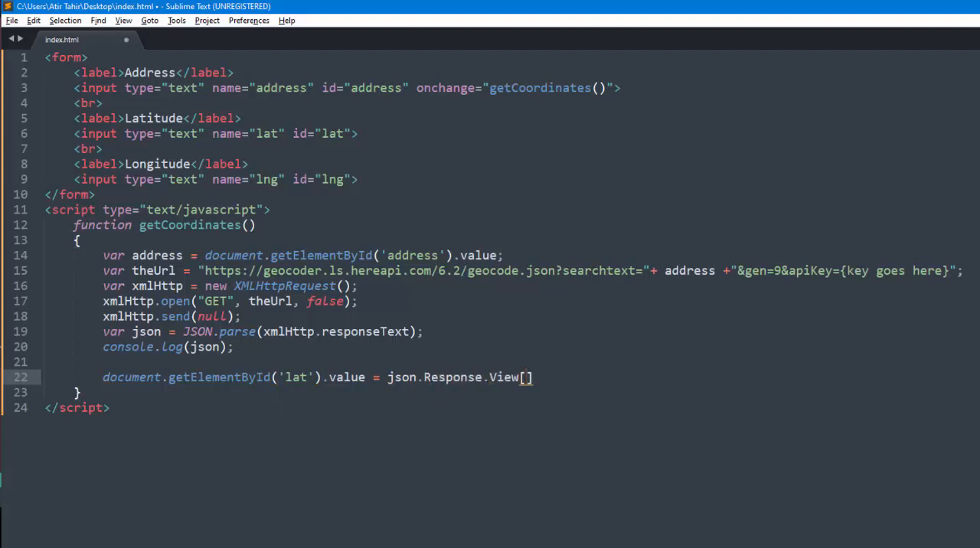
text(0].Result[0].)
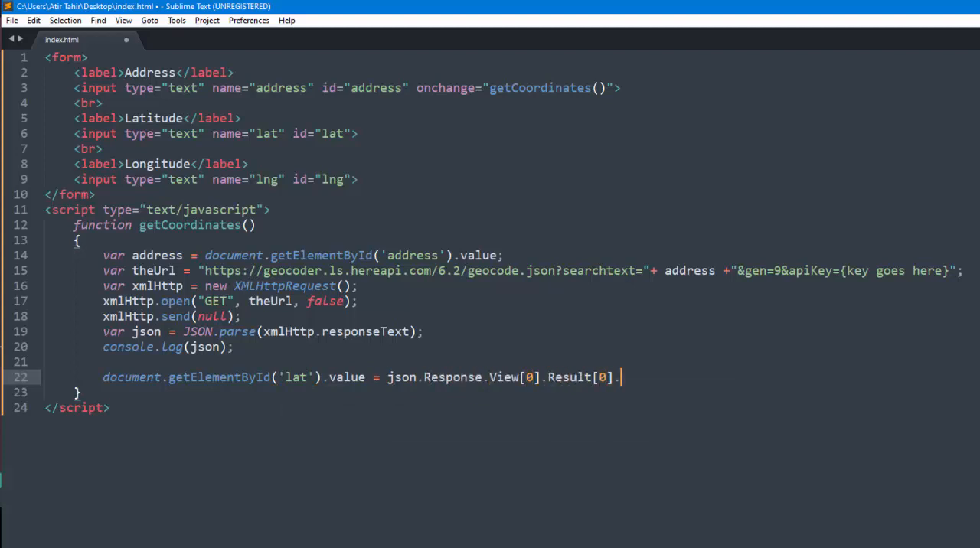
text(Location.DisplayPosition)
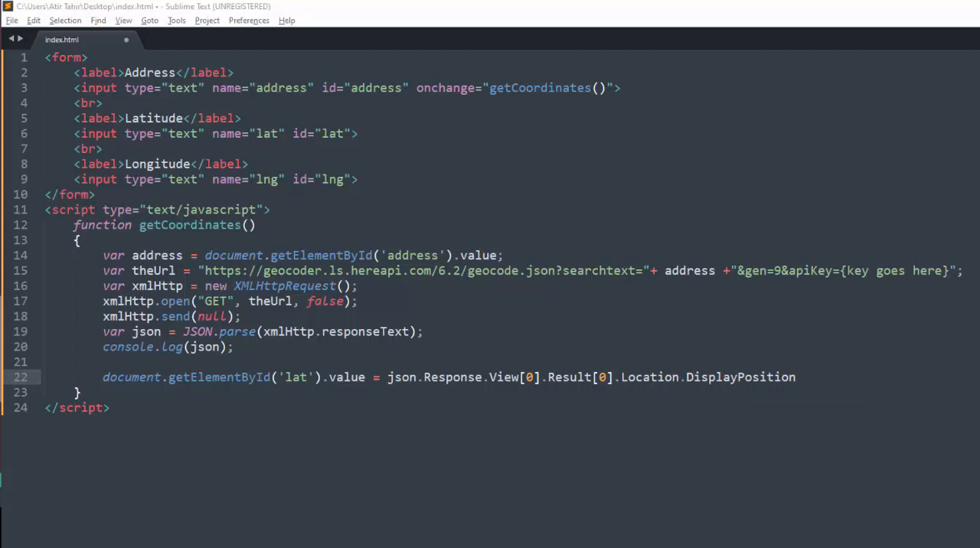
text(.Latitude;)
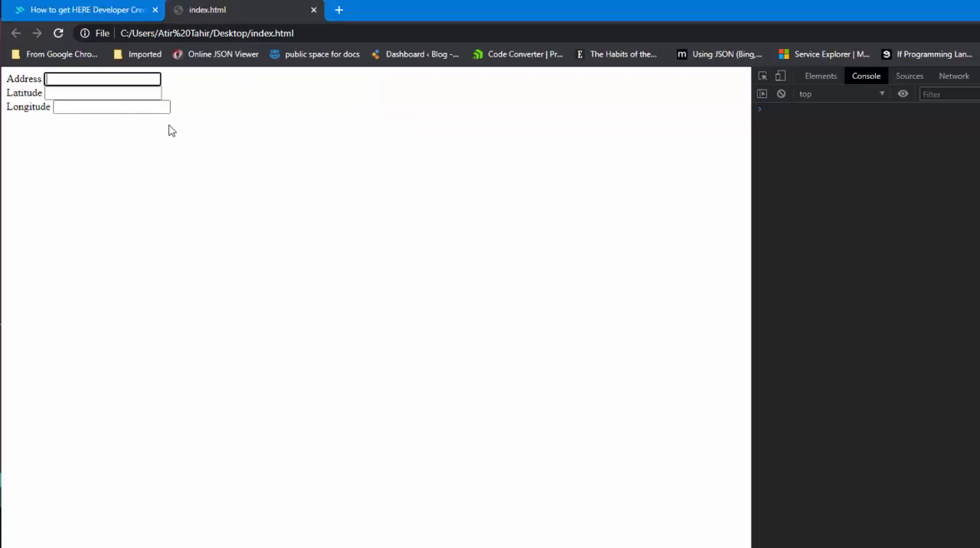
Enter an Amsterdam, Netherlands address in the page's Address field to trigger geocoding
text(92 Nazim-ud-din Rd, Block J)
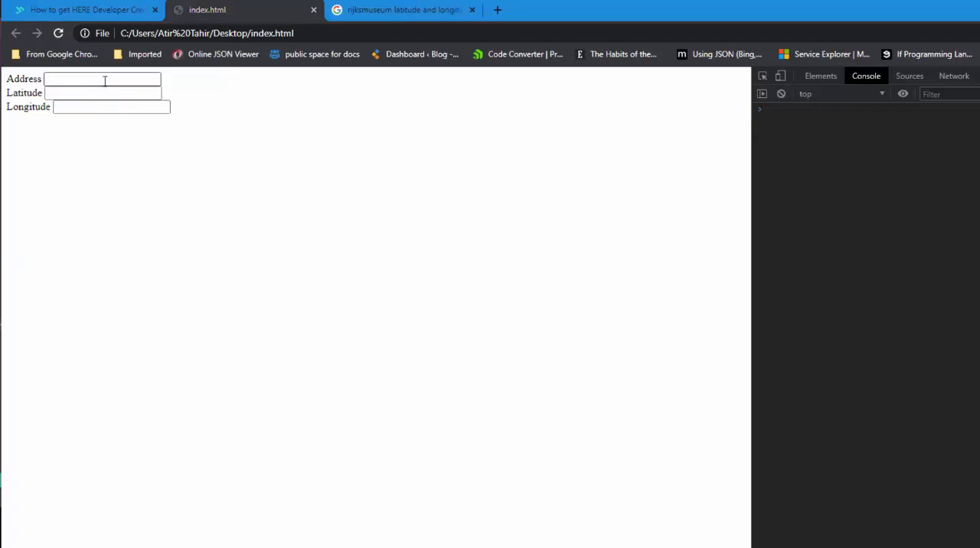
text(XX Amsterdam, Netherlands)
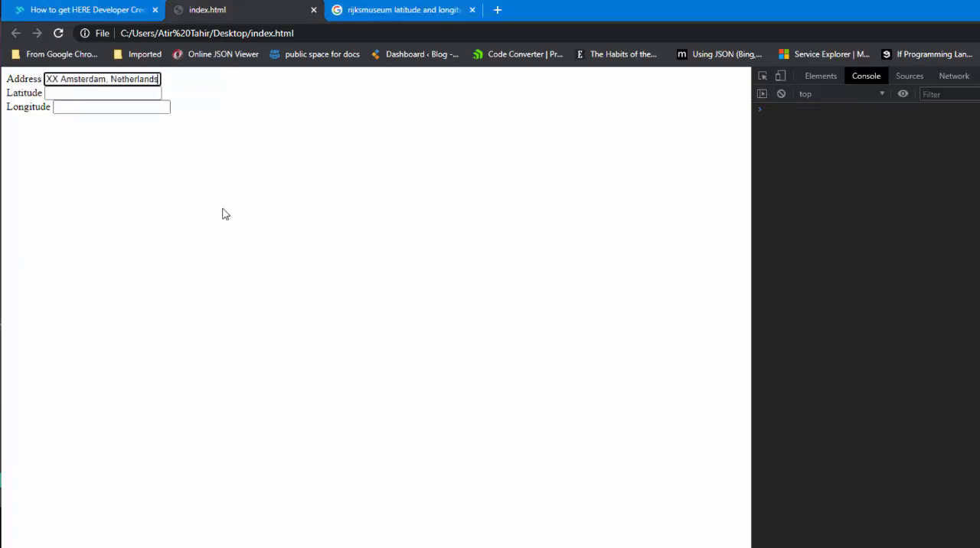